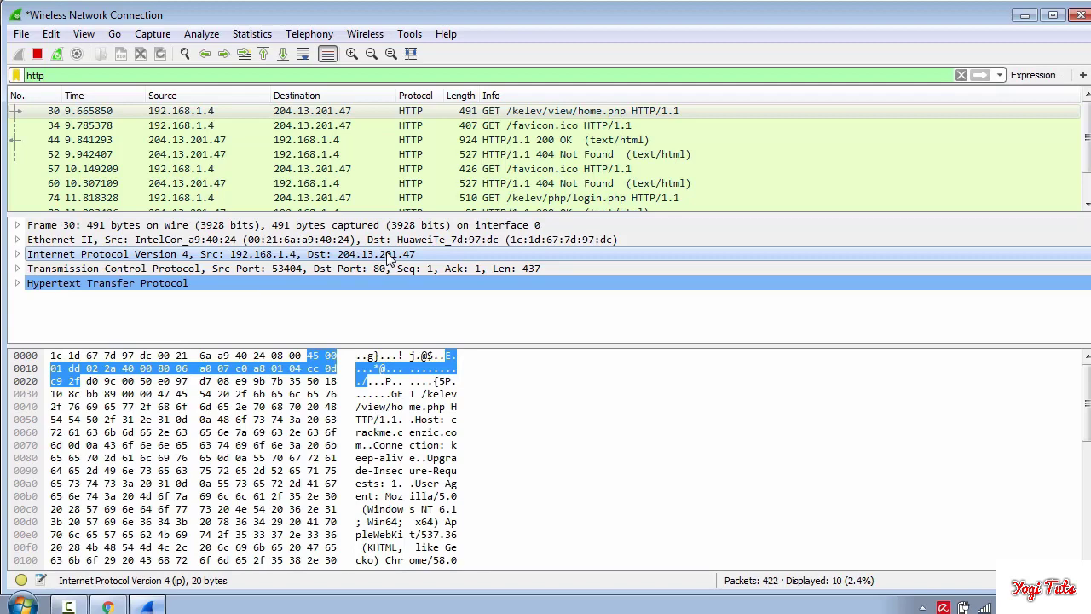
Step: Filter the capture to HTTP POST requests with http.request.method==POST
text(http.request.method==POST)
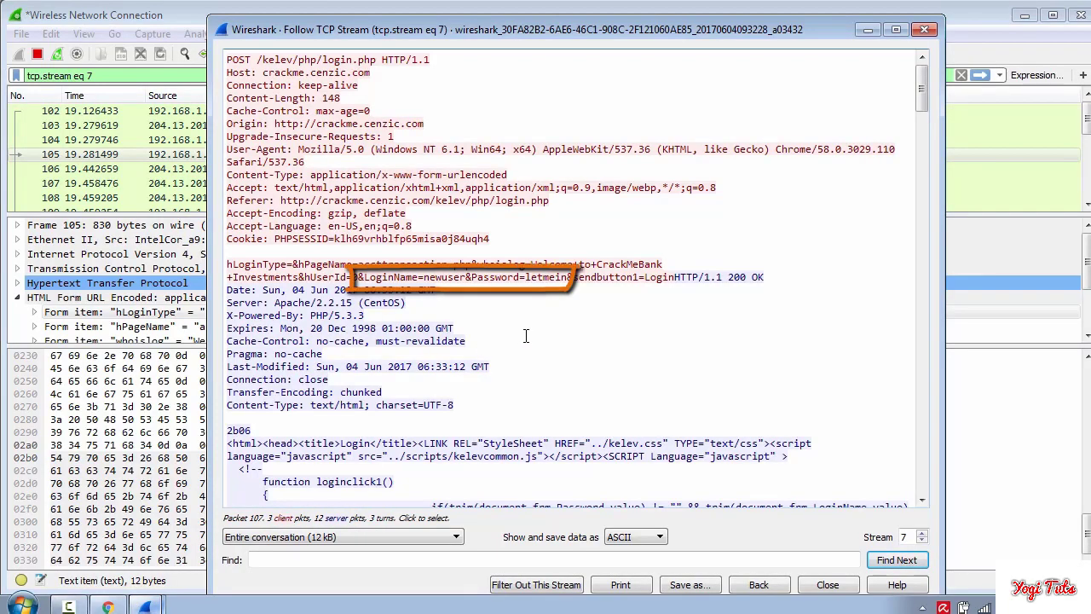
Step: Close the followed TCP stream showing the plaintext LoginName and Password
click(826, 583)
text(ssl)
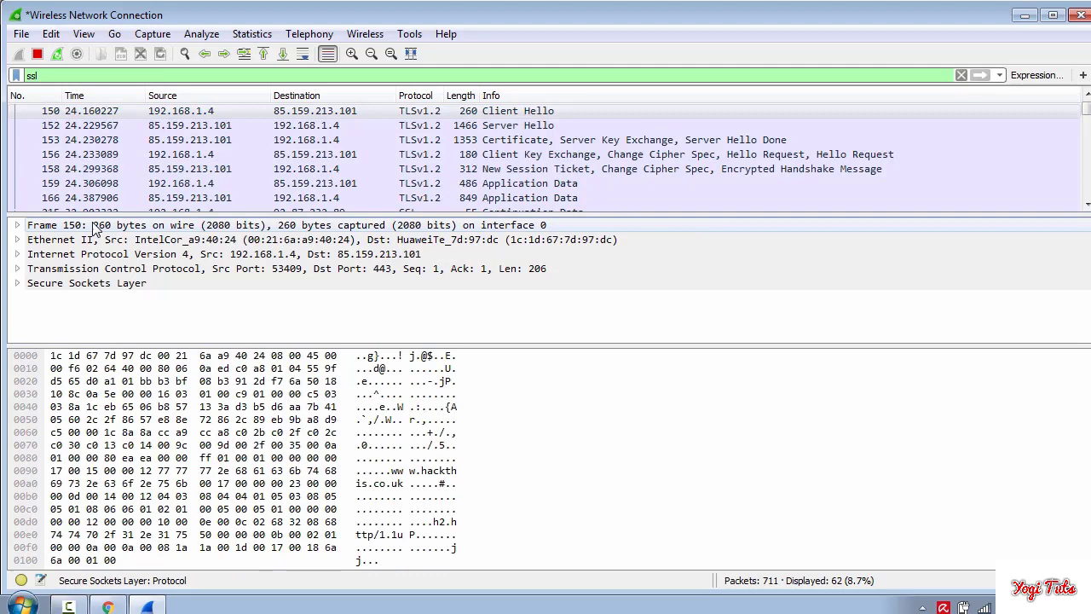